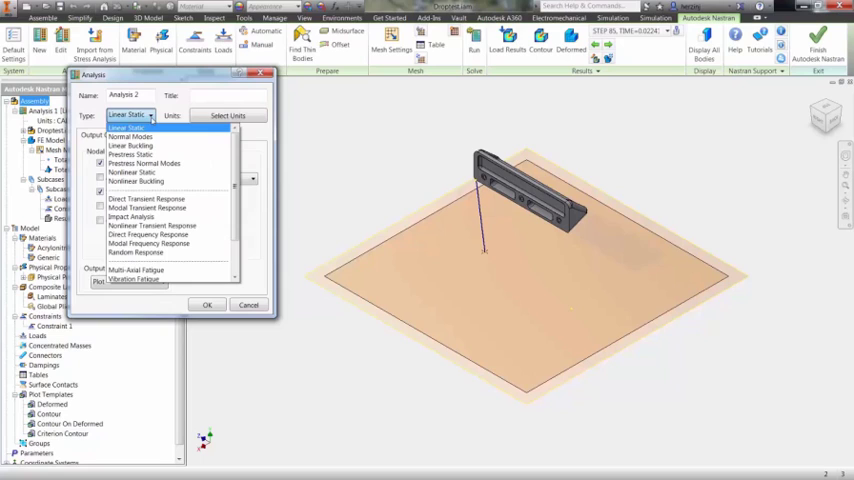
{"action": "mouse_move", "coordinate": [130, 216]}
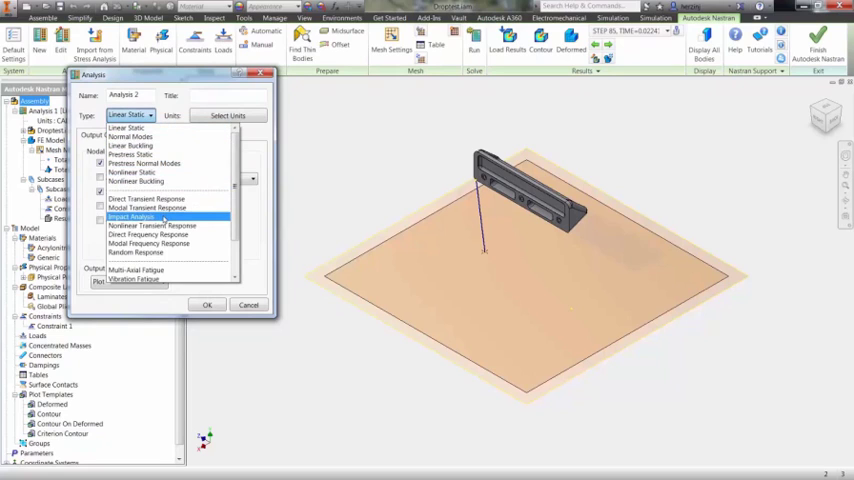
Set the analysis type to Impact Analysis, keeping Displacement output, and confirm.
{"action": "left_click", "coordinate": [132, 216]}
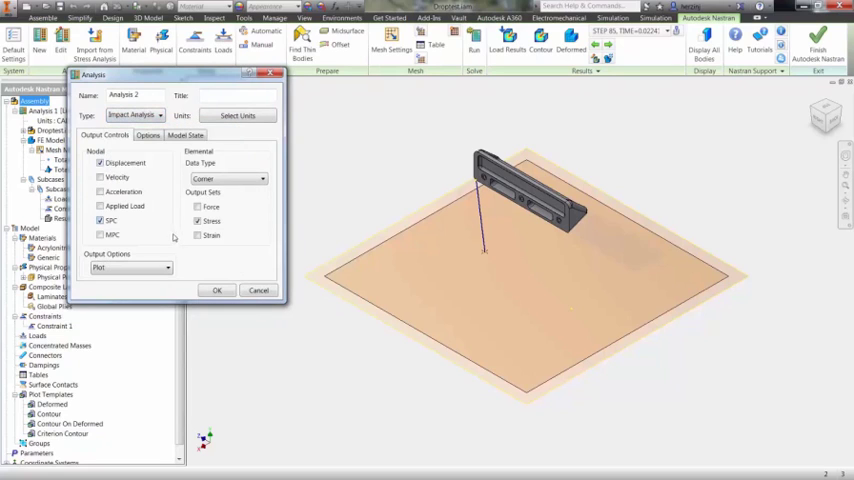
{"action": "left_click", "coordinate": [216, 290]}
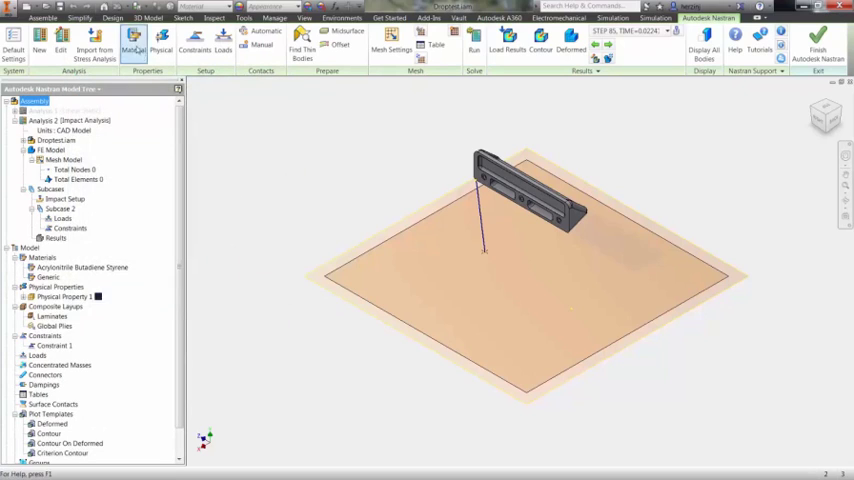
Assign Aluminum 6061 from the Autodesk Material Library to the shelf.
{"action": "left_click", "coordinate": [132, 48]}
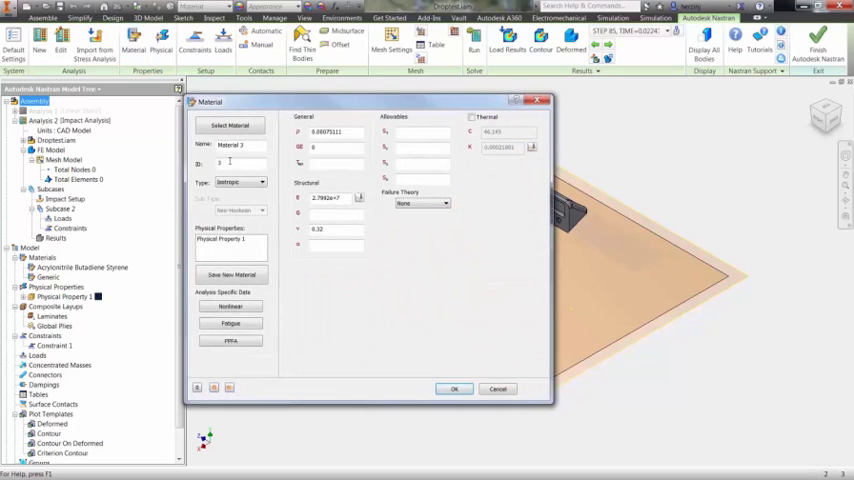
{"action": "left_click", "coordinate": [230, 126]}
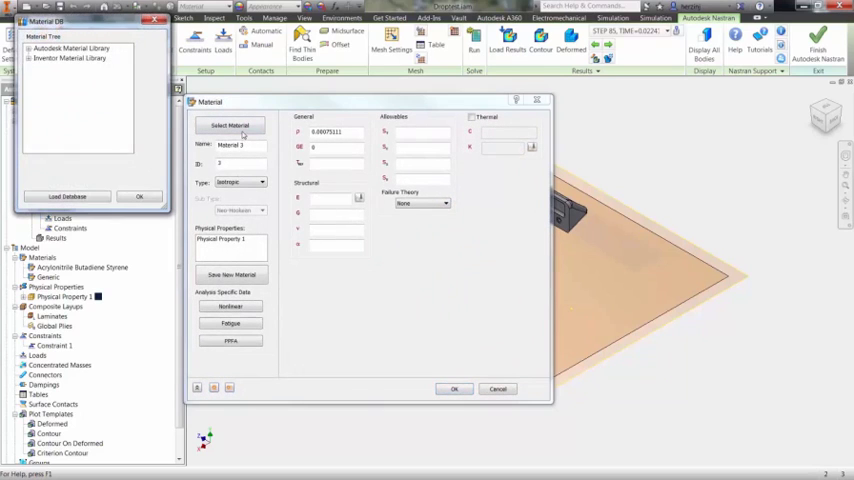
{"action": "left_click", "coordinate": [70, 56]}
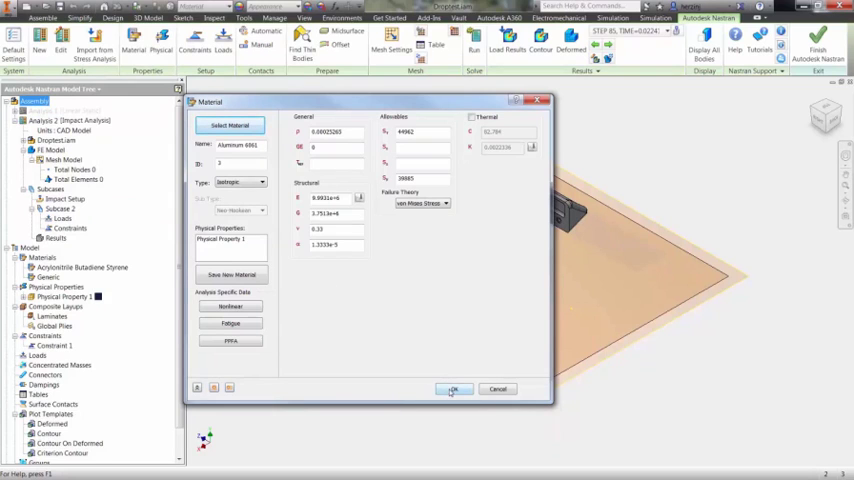
{"action": "left_click", "coordinate": [452, 388]}
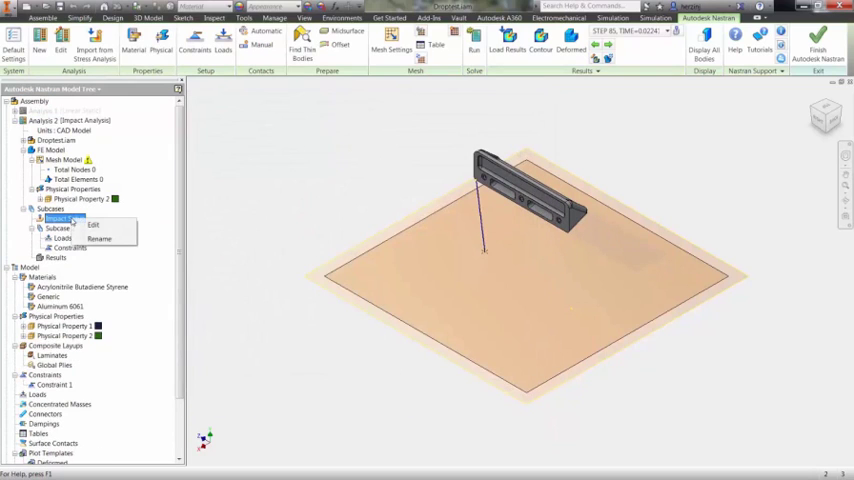
Edit the subcase Impact Setup with the shelf as the projectile body.
{"action": "left_click", "coordinate": [92, 224]}
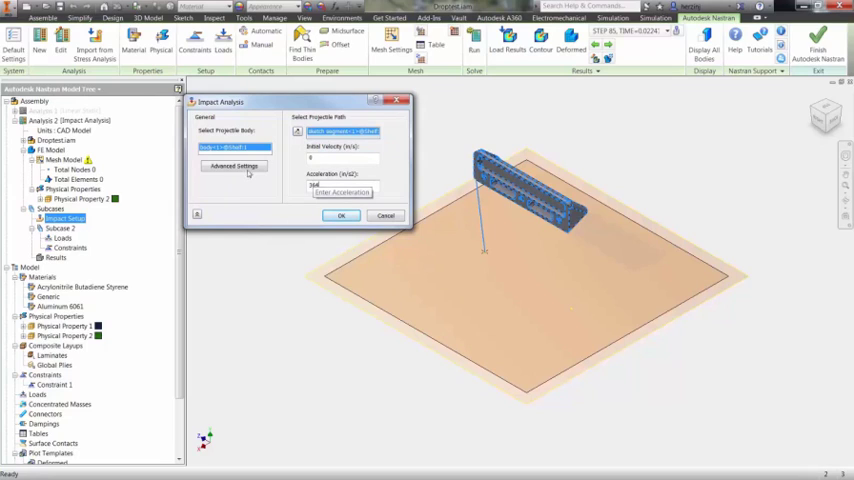
Enable Large Displacements in the Impact Solver Parameters and confirm the impact setup.
{"action": "left_click", "coordinate": [234, 166]}
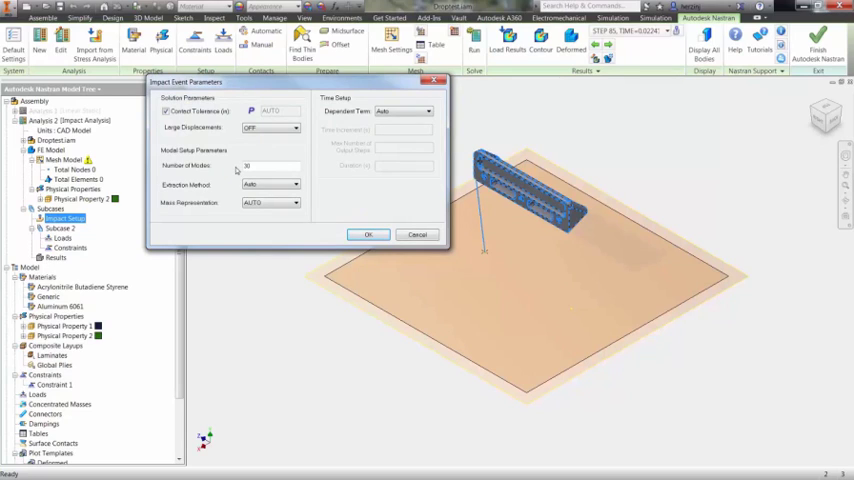
{"action": "left_click", "coordinate": [290, 128]}
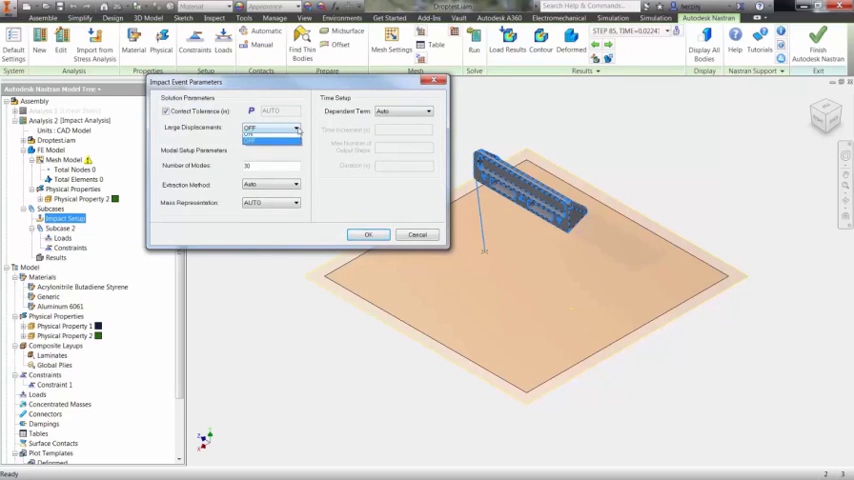
{"action": "left_click", "coordinate": [292, 128]}
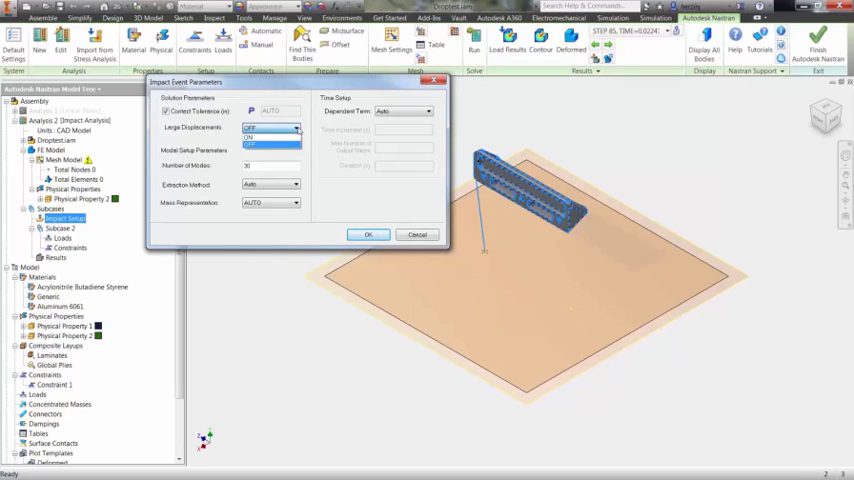
{"action": "left_click", "coordinate": [368, 234]}
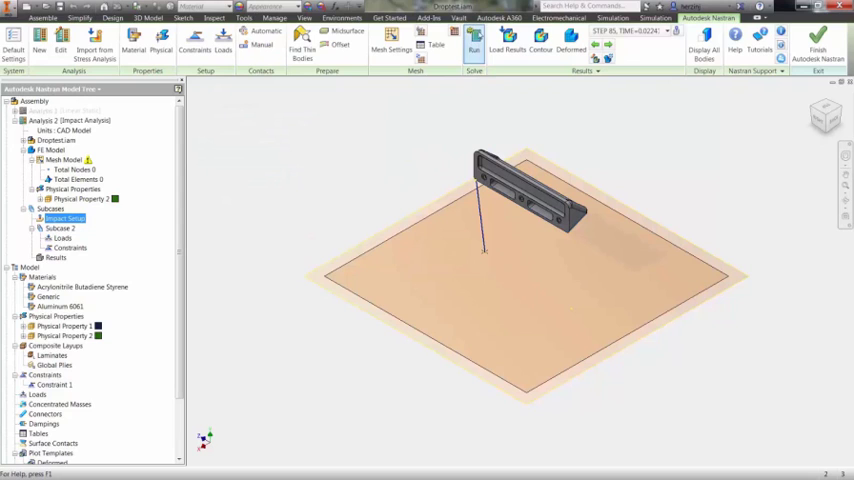
Run the impact analysis solve.
{"action": "left_click", "coordinate": [540, 50]}
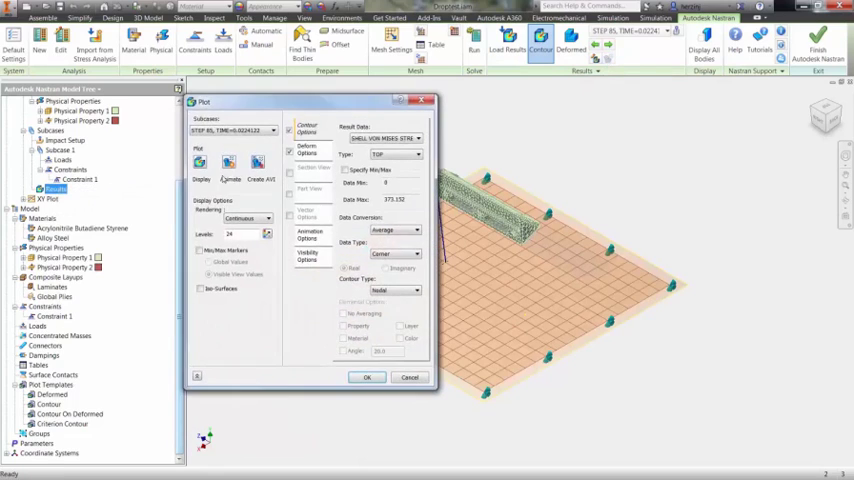
Plot the displacement result as a contour over the shelf and floor.
{"action": "left_click", "coordinate": [418, 138]}
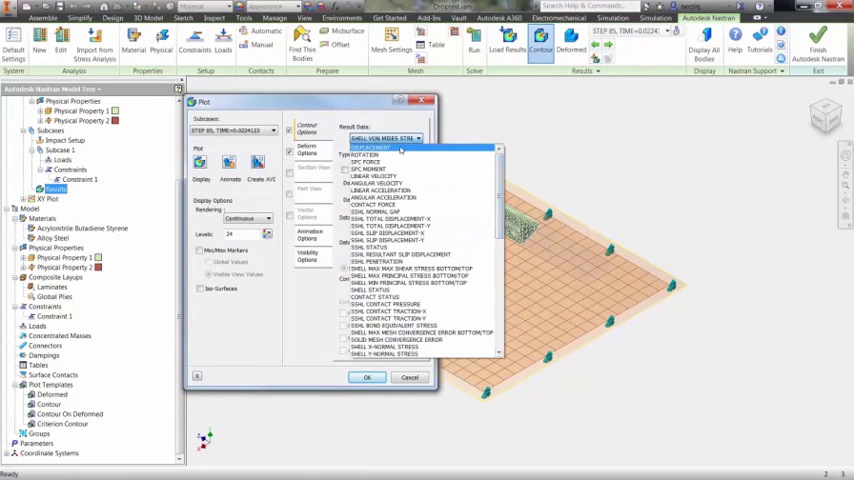
{"action": "left_click", "coordinate": [368, 376]}
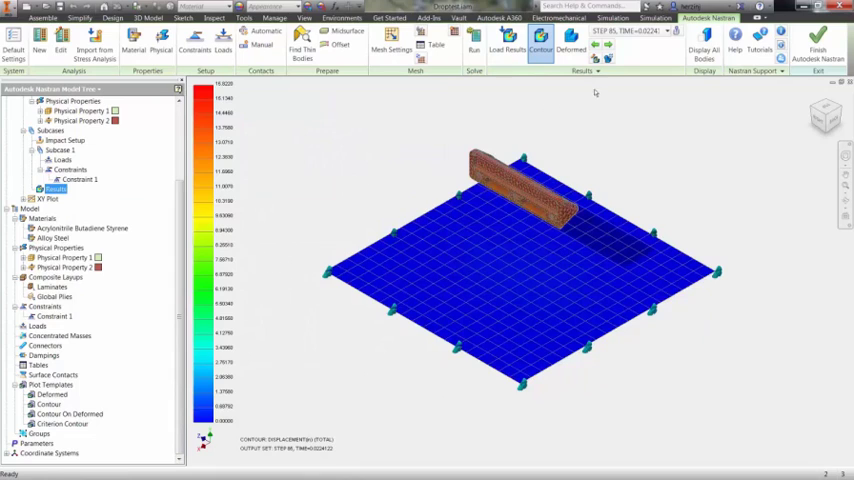